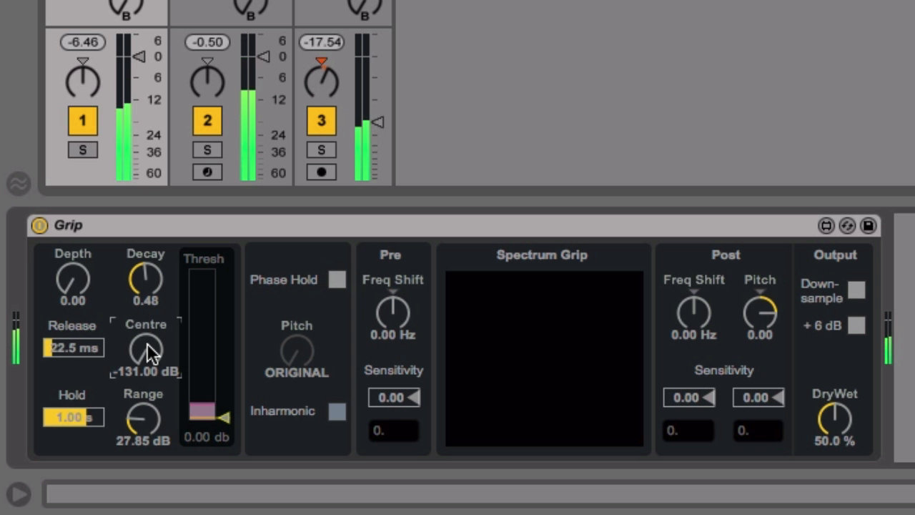
# Set Grip's Centre to about -8 dB, Range to about 45 dB, add Depth, and Post Freq Shift to about -236 Hz.
pyautogui.moveTo(146, 350); pyautogui.dragTo(146, 336)
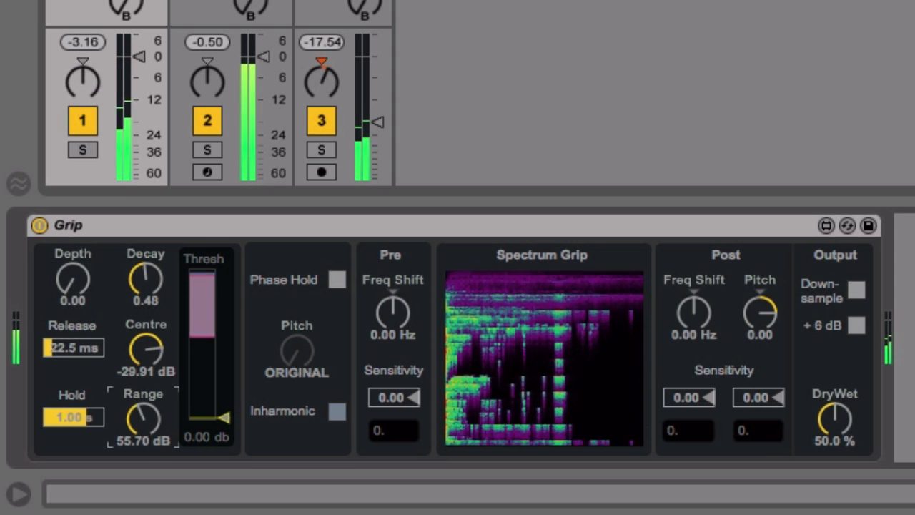
pyautogui.moveTo(143, 422); pyautogui.dragTo(143, 444)
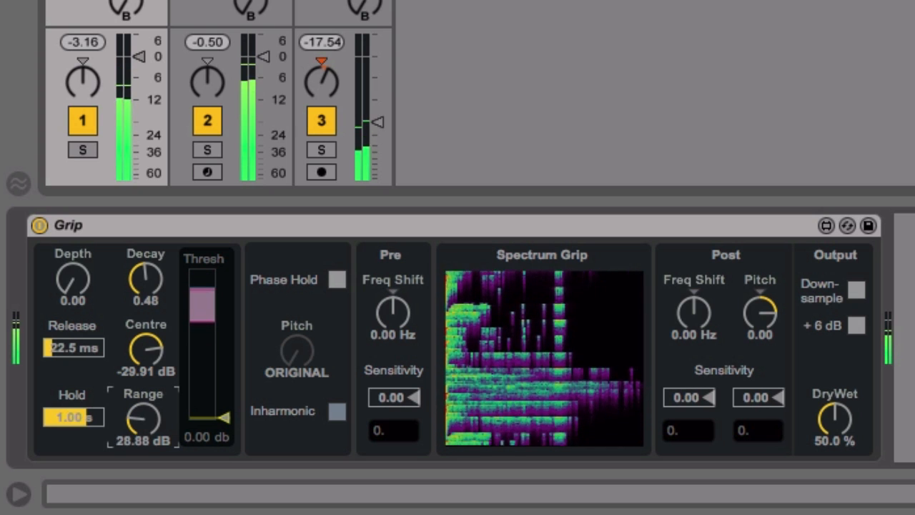
pyautogui.moveTo(143, 418); pyautogui.dragTo(158, 386)
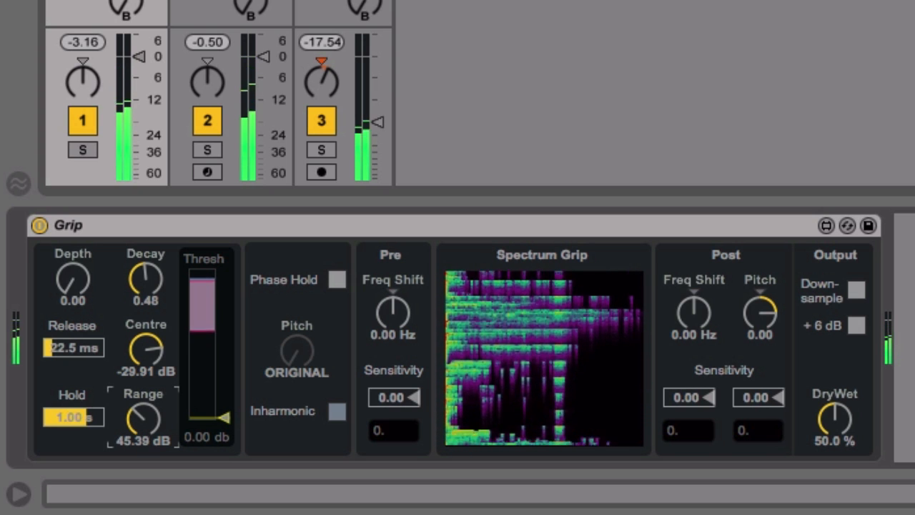
pyautogui.moveTo(146, 282); pyautogui.dragTo(146, 268)
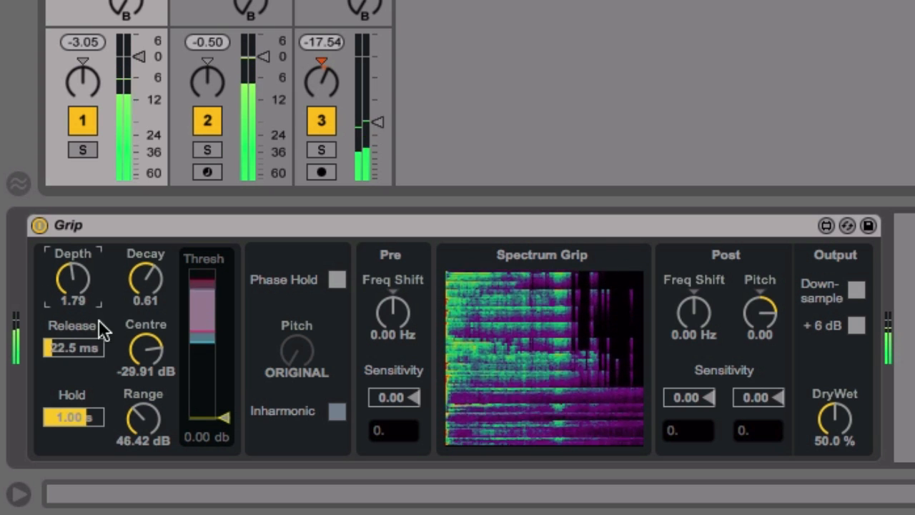
pyautogui.moveTo(147, 350); pyautogui.dragTo(154, 336)
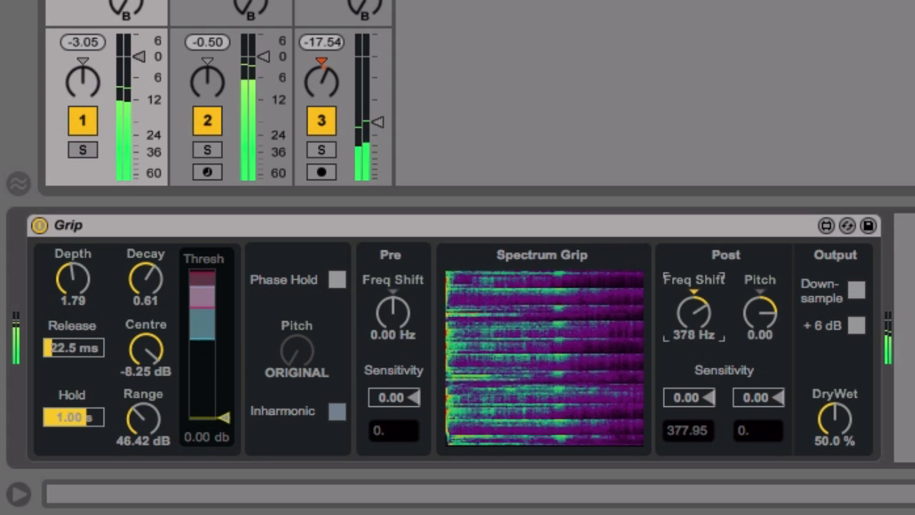
pyautogui.moveTo(693, 311); pyautogui.dragTo(694, 329)
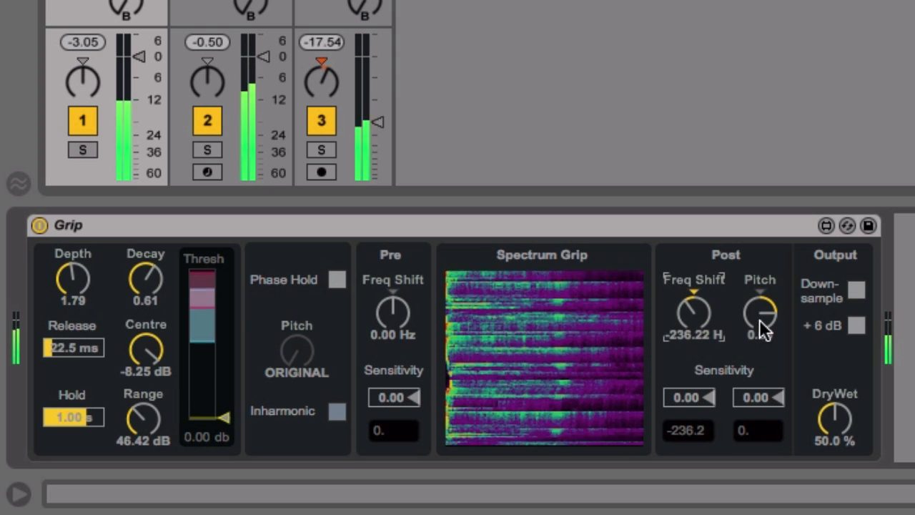
pyautogui.moveTo(760, 315); pyautogui.dragTo(760, 336)
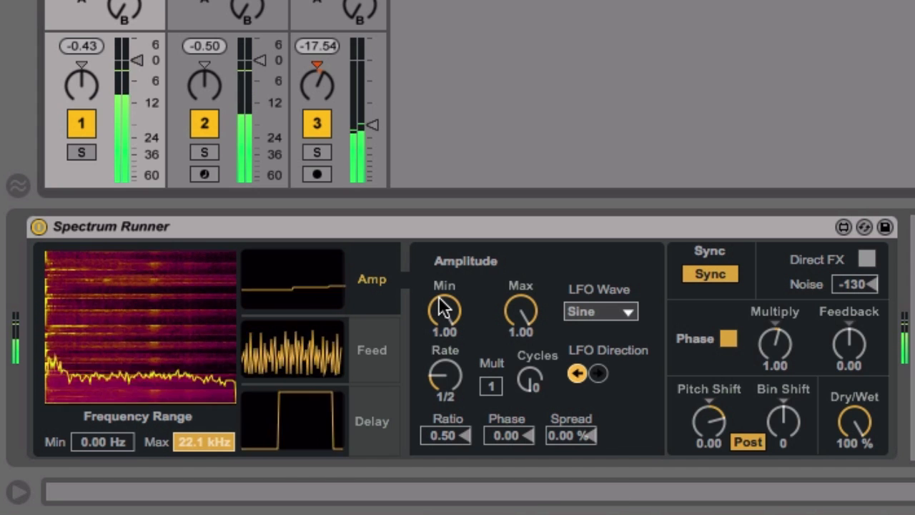
# Set Spectrum Runner Amp Min to 0.00, delay Rate to 1/8D with 18 cycles, and Dry/Wet to 50%.
pyautogui.moveTo(444, 308); pyautogui.dragTo(444, 336)
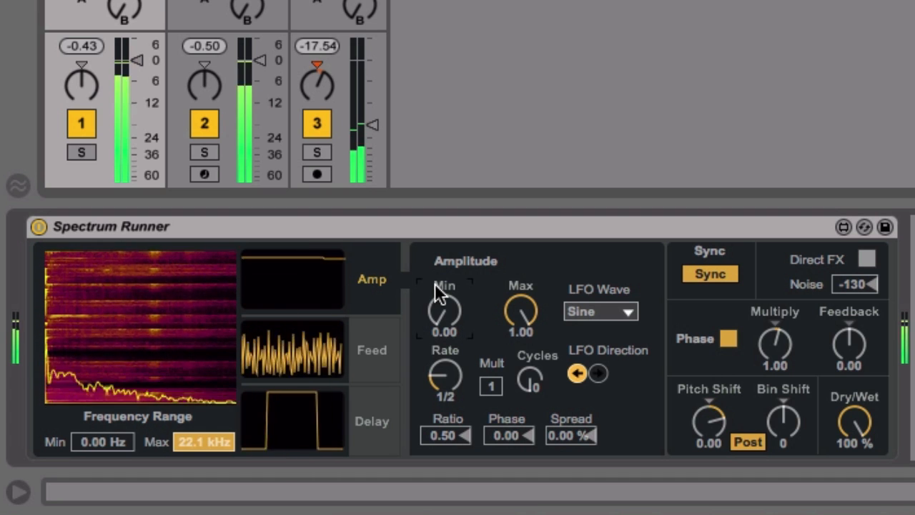
pyautogui.click(371, 350)
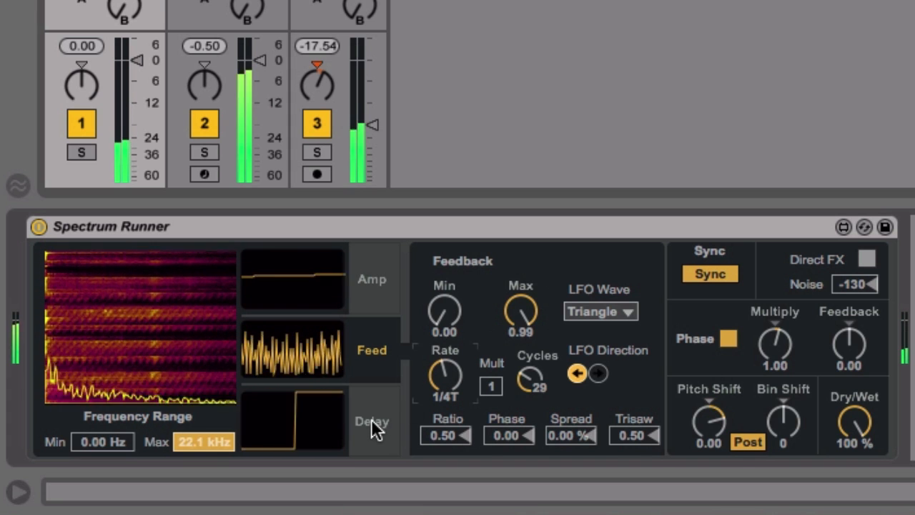
pyautogui.click(372, 421)
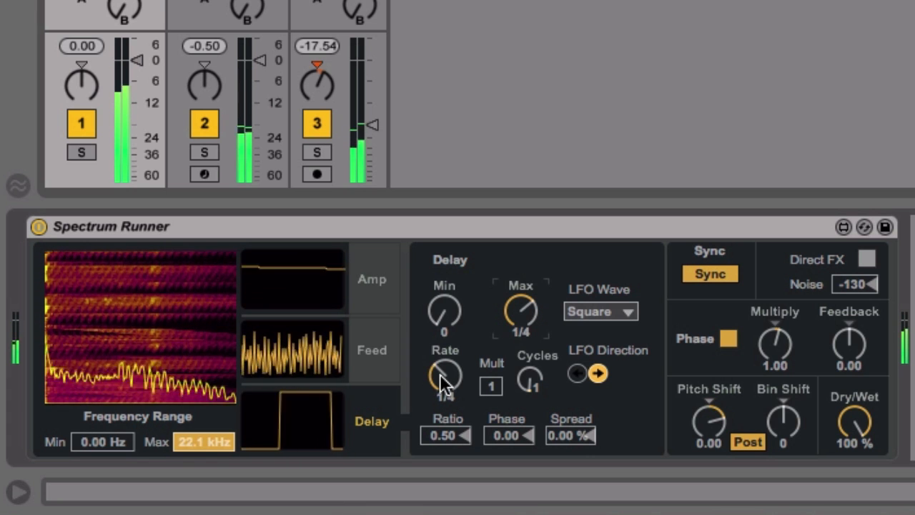
pyautogui.moveTo(445, 375); pyautogui.dragTo(444, 350)
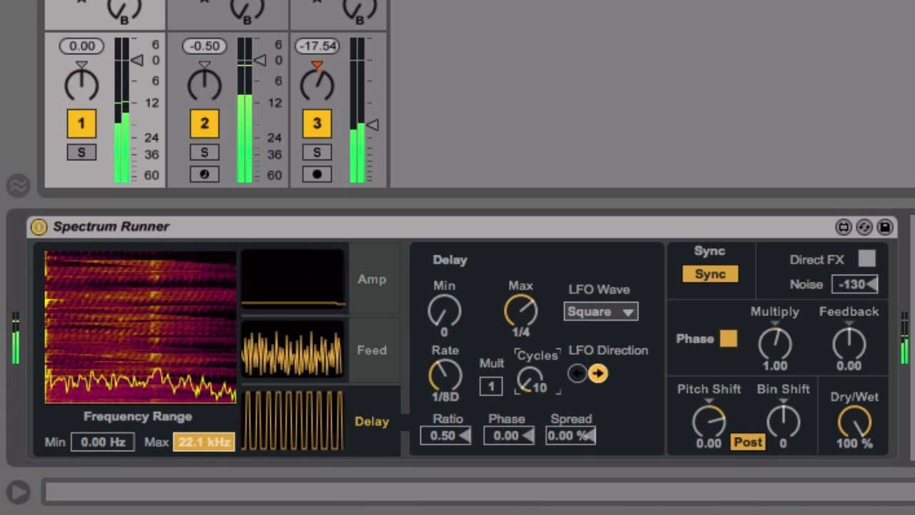
pyautogui.moveTo(854, 422); pyautogui.dragTo(855, 444)
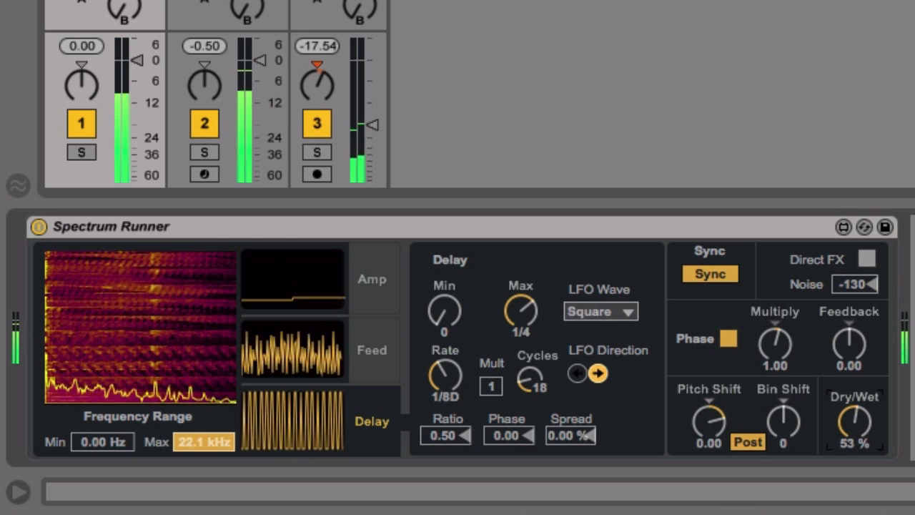
pyautogui.moveTo(854, 415); pyautogui.dragTo(854, 425)
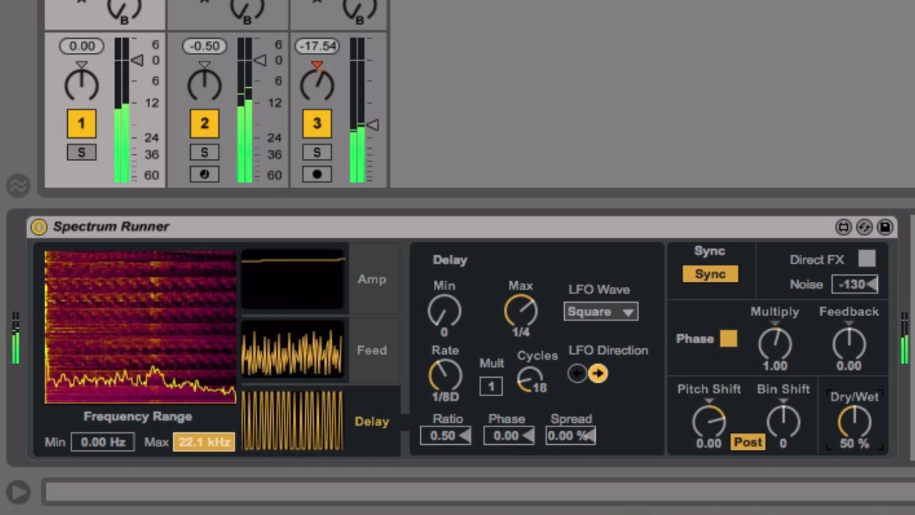
pyautogui.moveTo(530, 375); pyautogui.dragTo(535, 358)
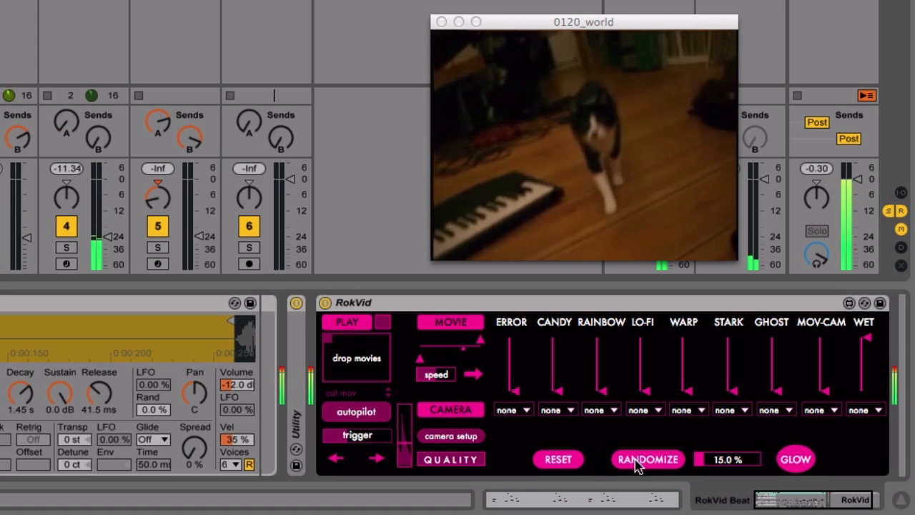
# Randomize RokVid's effect assignments, trigger a video change, then re-randomize the glitches five more times.
pyautogui.click(646, 459)
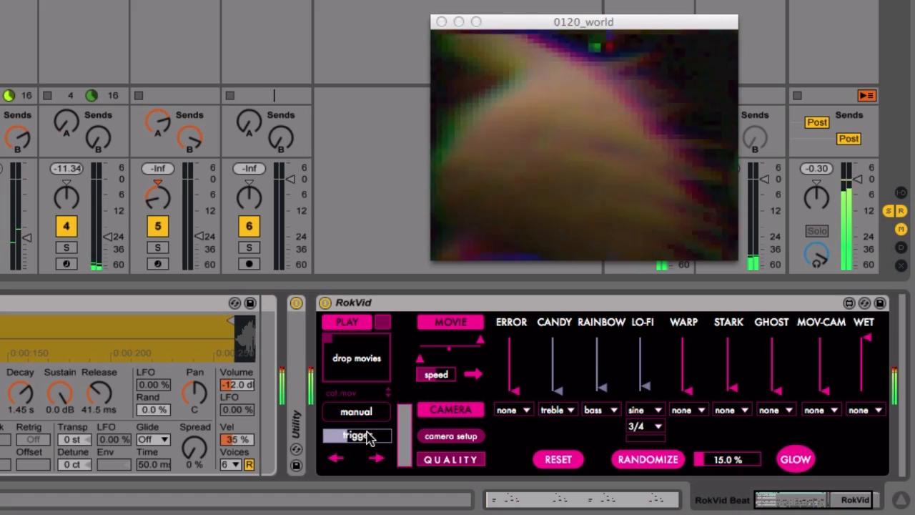
pyautogui.click(356, 411)
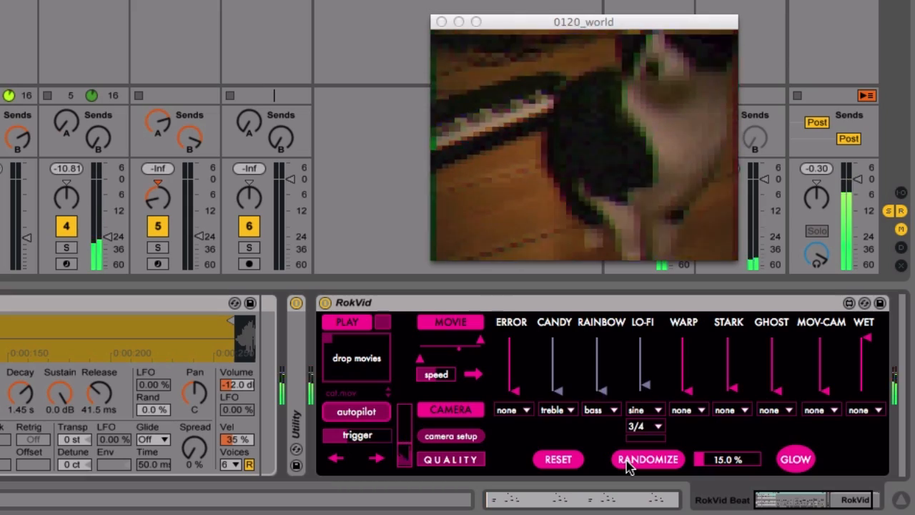
pyautogui.click(647, 459)
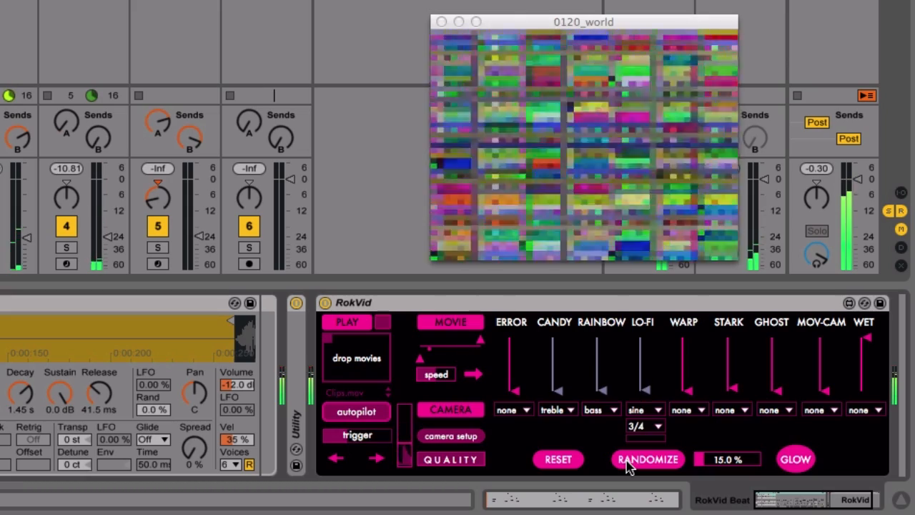
pyautogui.click(647, 459)
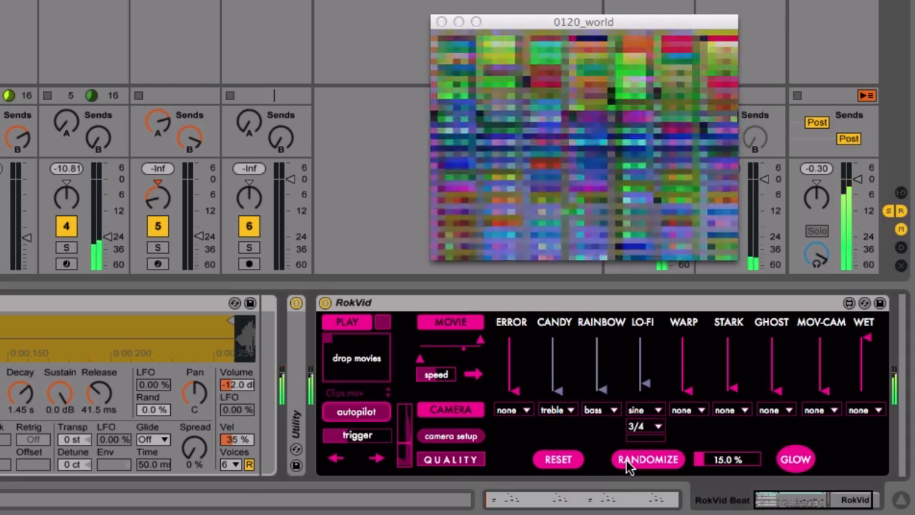
pyautogui.click(647, 459)
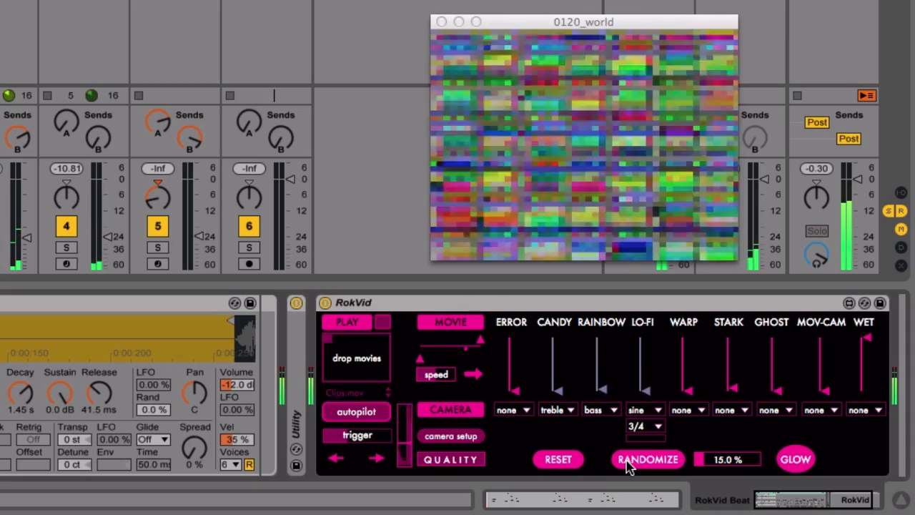
pyautogui.click(647, 459)
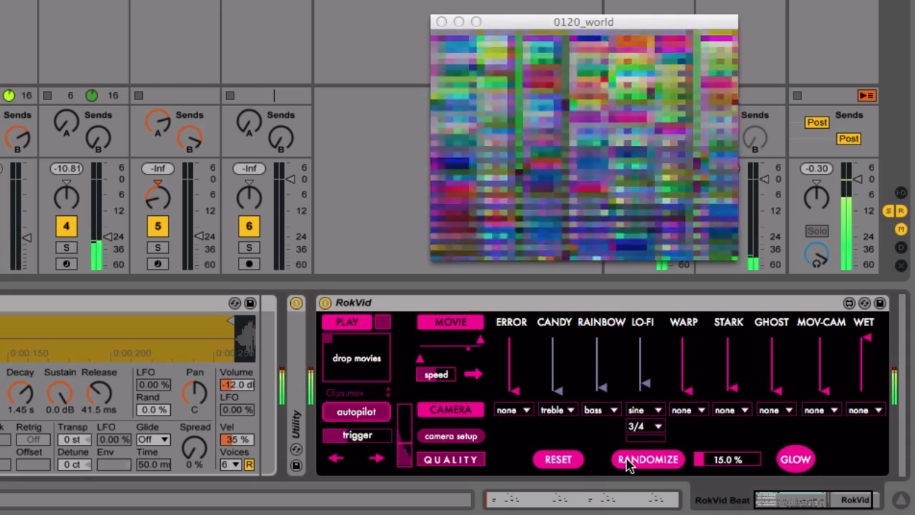
pyautogui.click(647, 459)
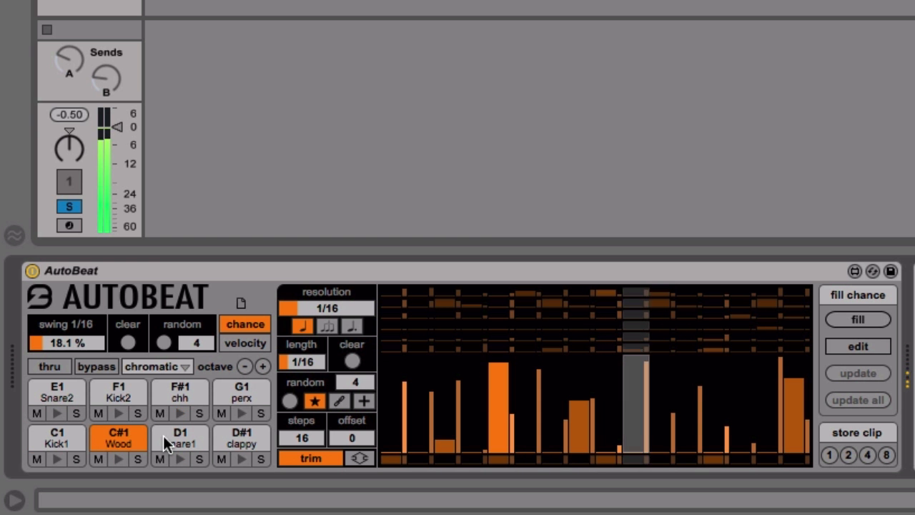
# Switch to the chh drum lane, enable chance editing, and fill every step's chance.
pyautogui.click(180, 436)
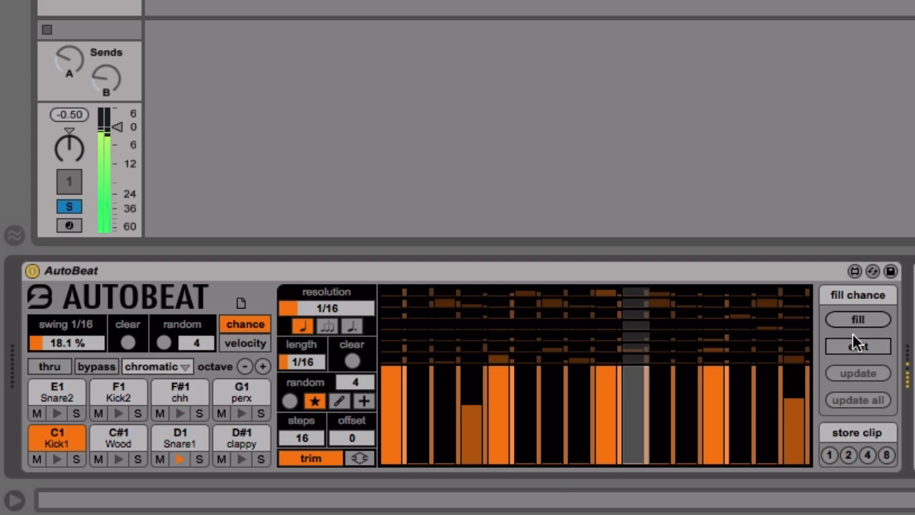
pyautogui.click(857, 319)
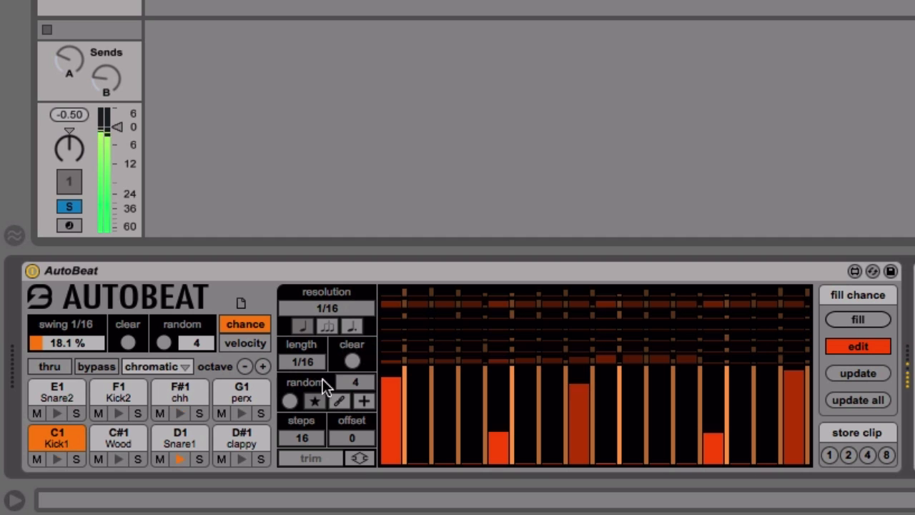
pyautogui.click(857, 319)
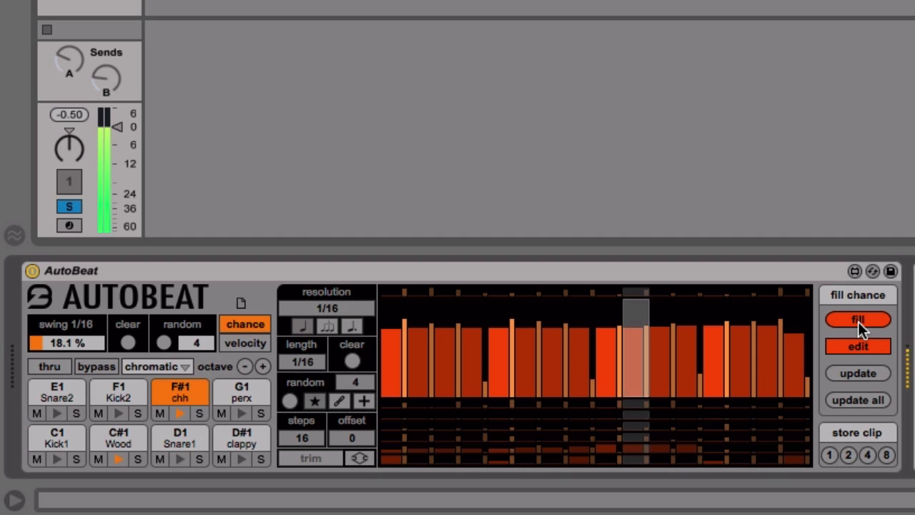